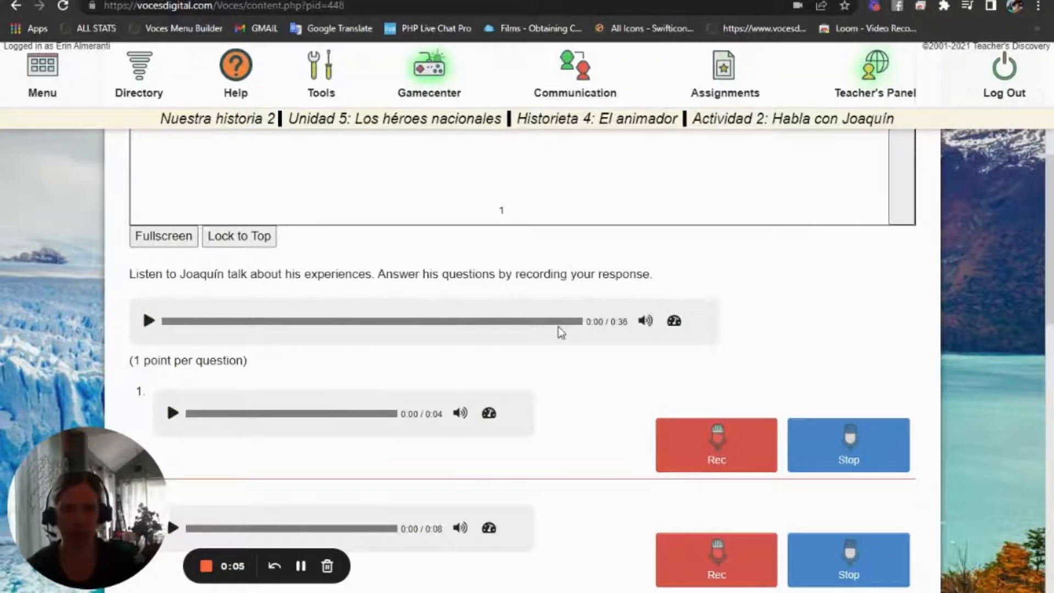
Start a new assignment from the teacher's Assignments list
scroll("up", 3)
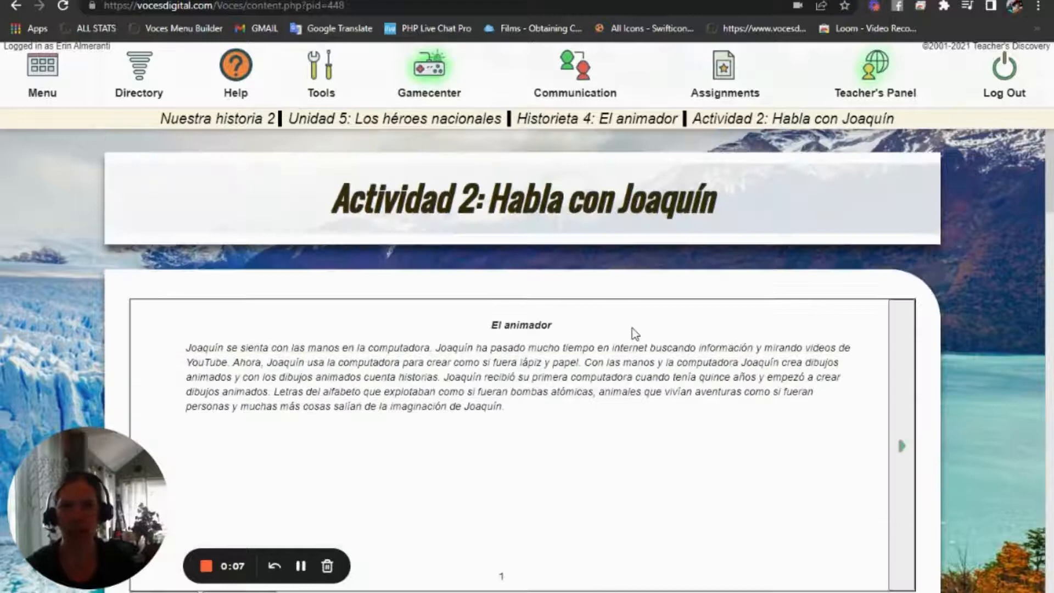
scroll("down", 3)
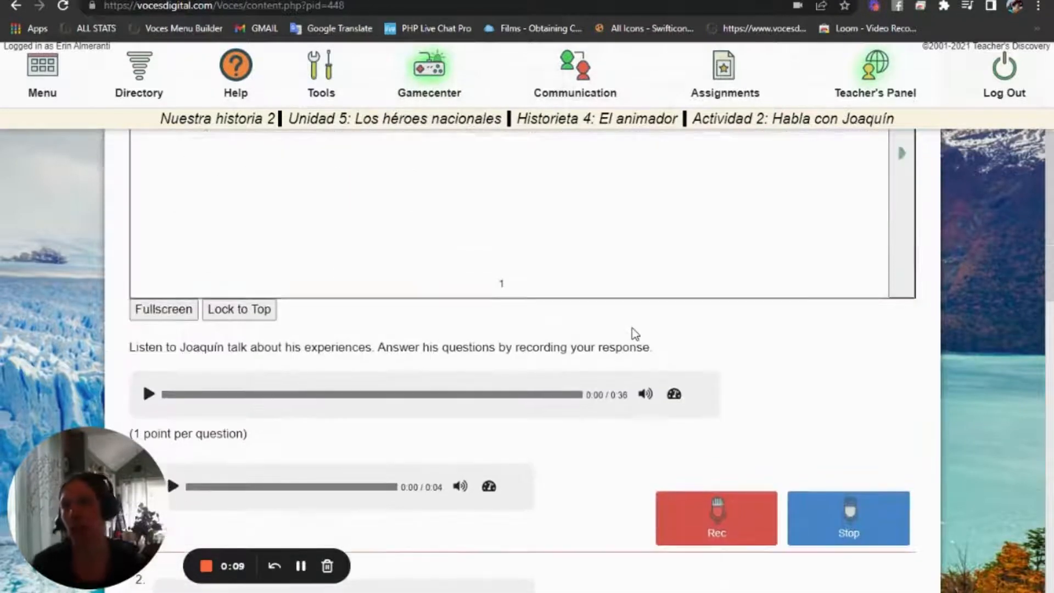
scroll("down", 3)
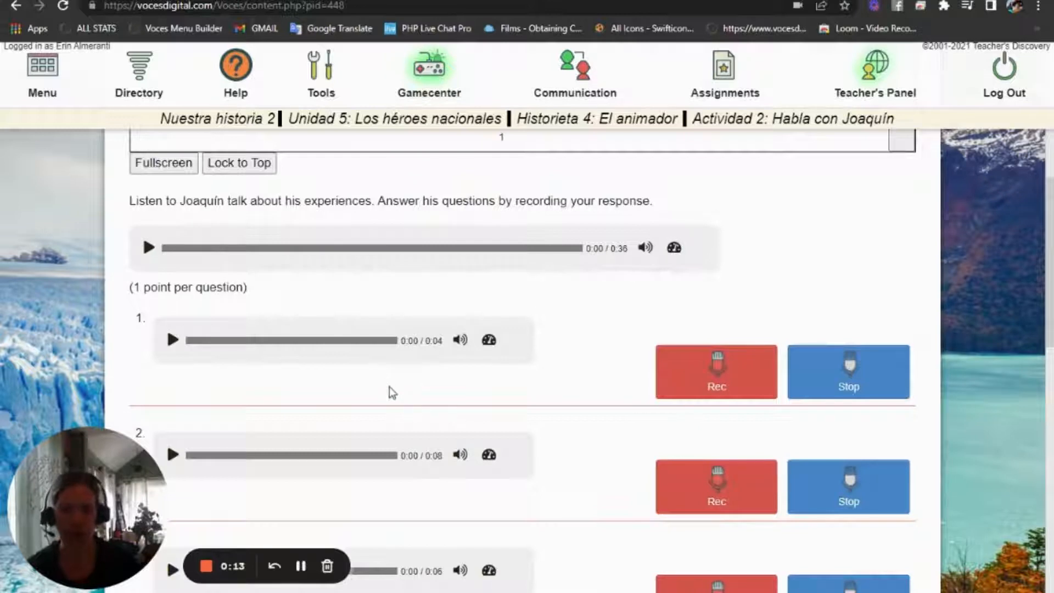
scroll("down", 3)
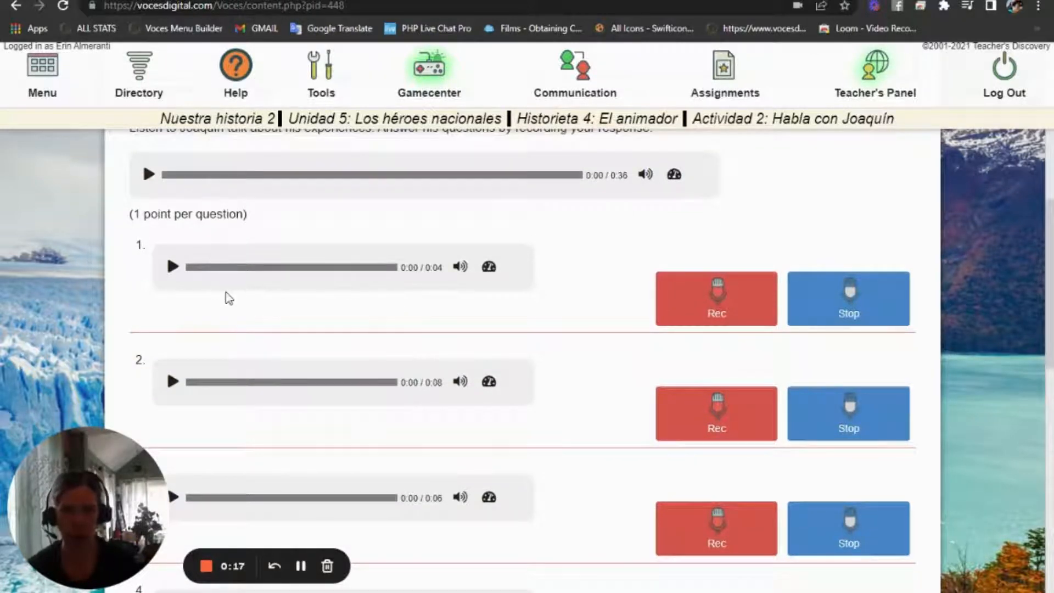
mouse_move(395, 359)
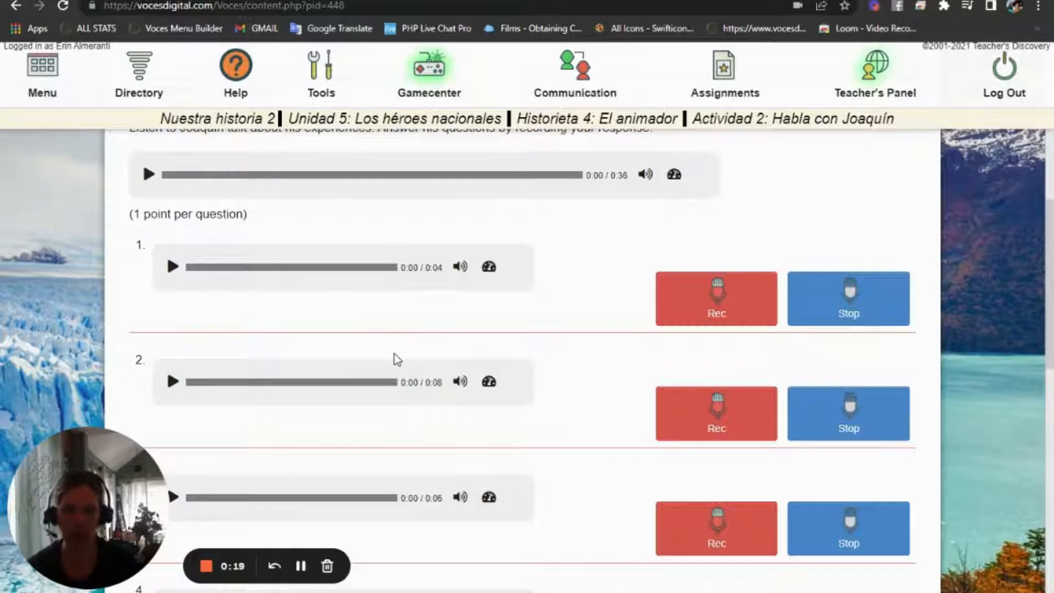
mouse_move(359, 336)
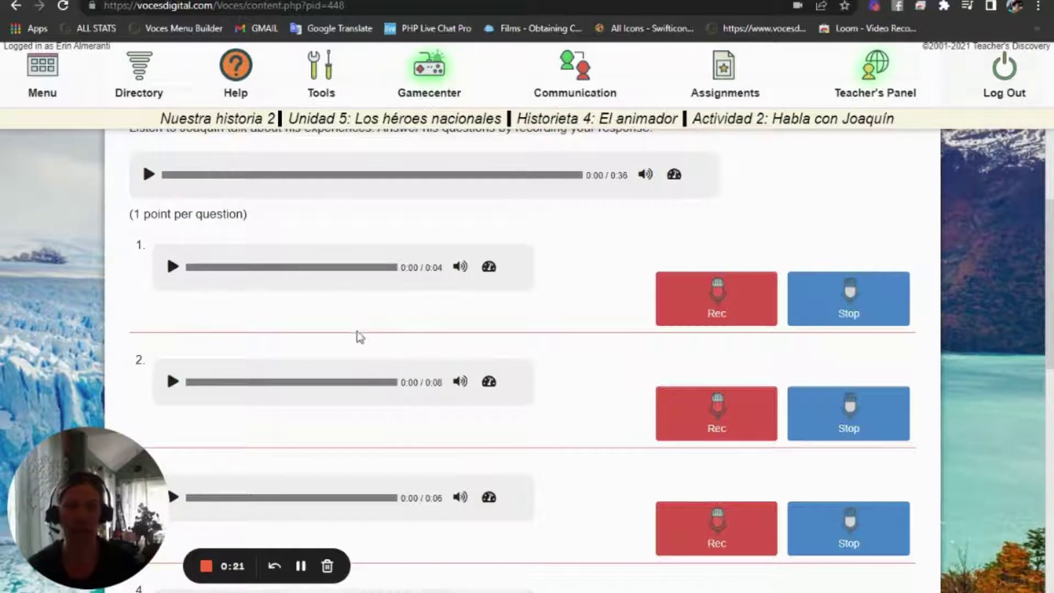
scroll("up", 3)
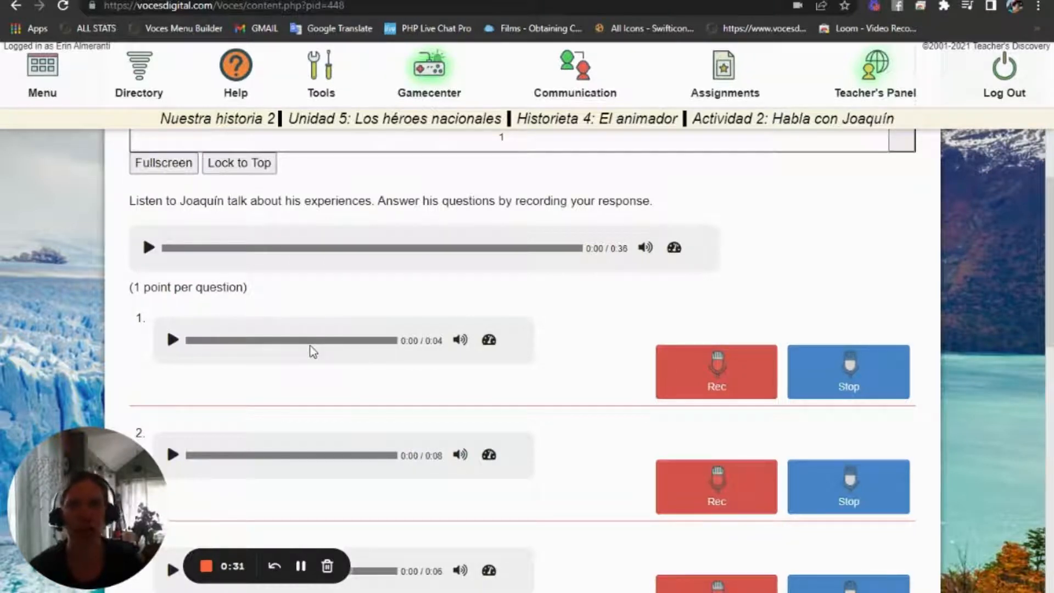
mouse_move(551, 316)
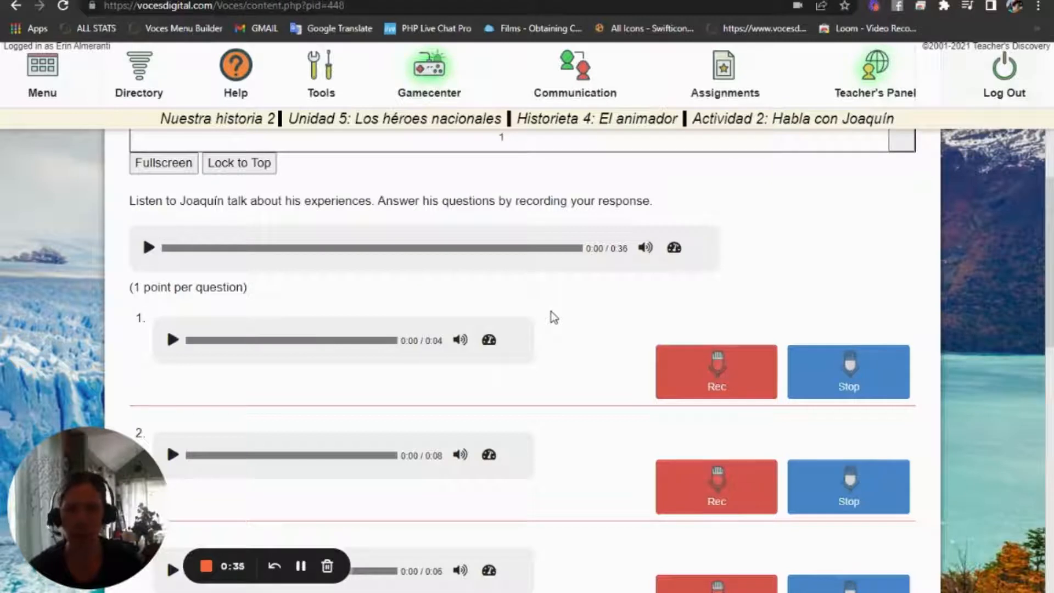
scroll("up", 3)
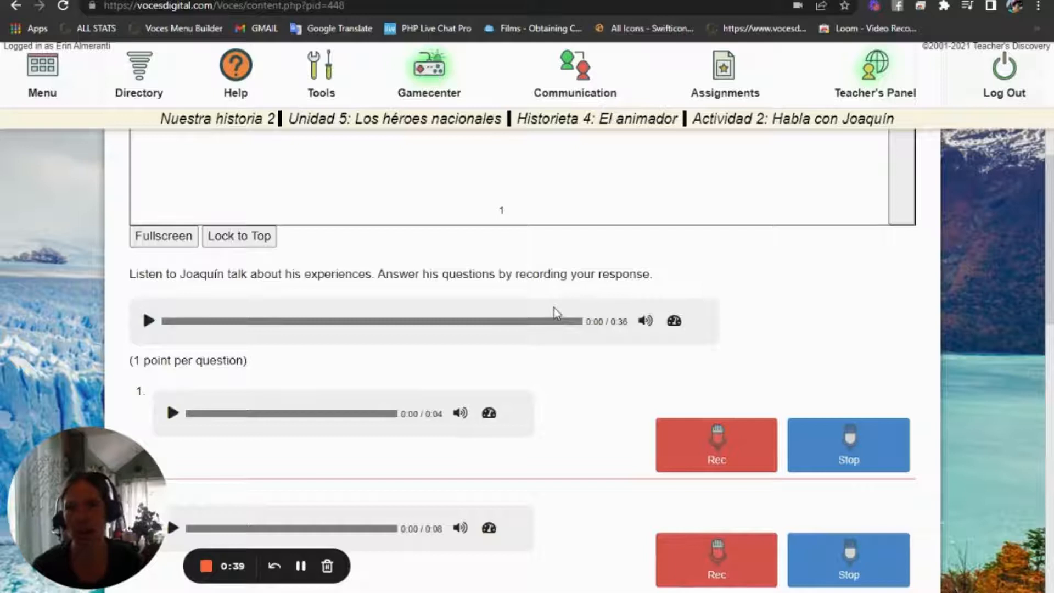
mouse_move(563, 300)
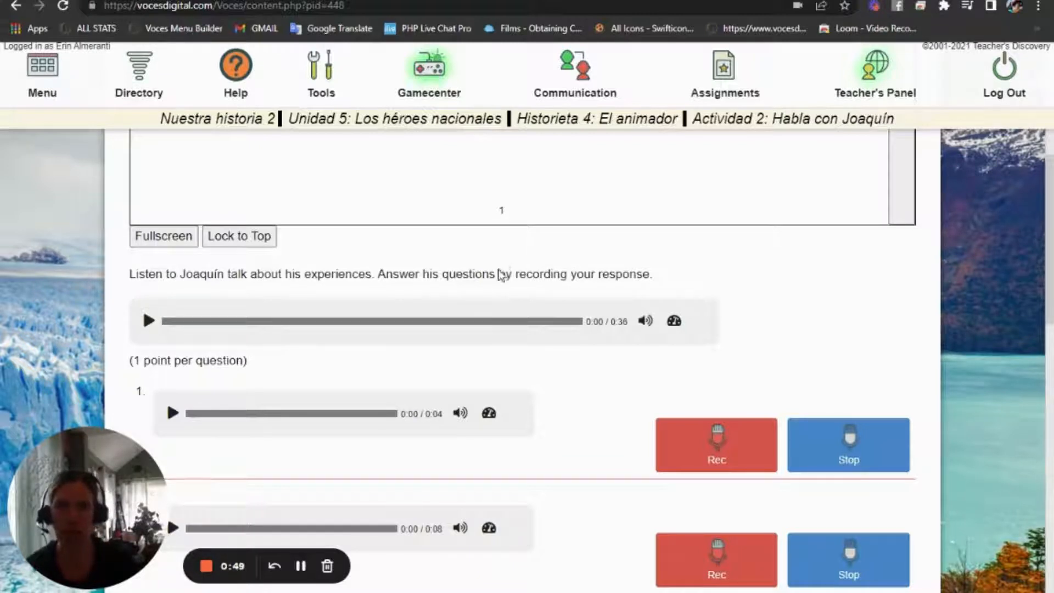
scroll("down", 3)
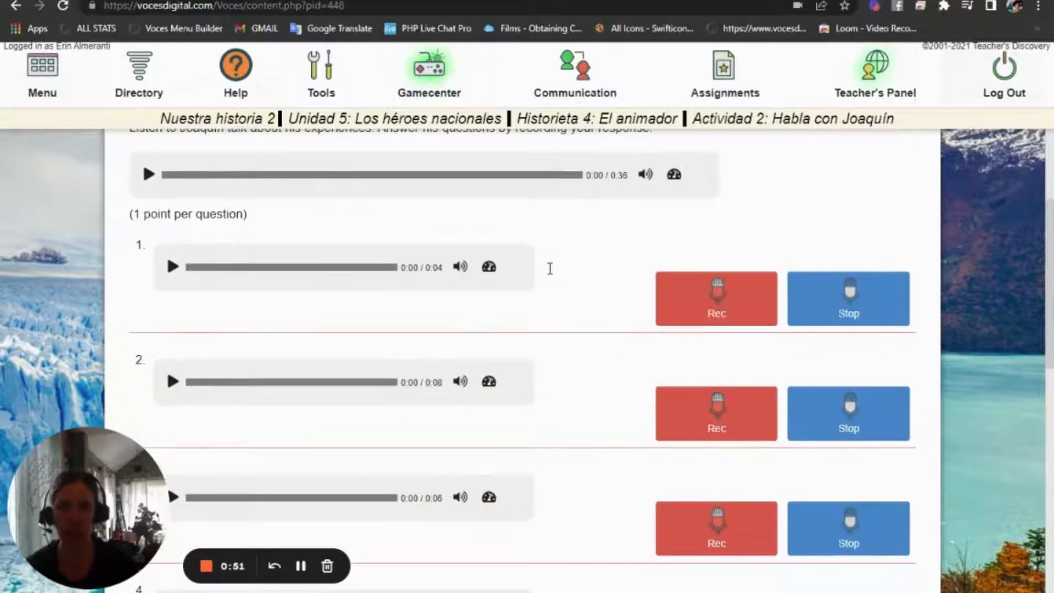
scroll("down", 3)
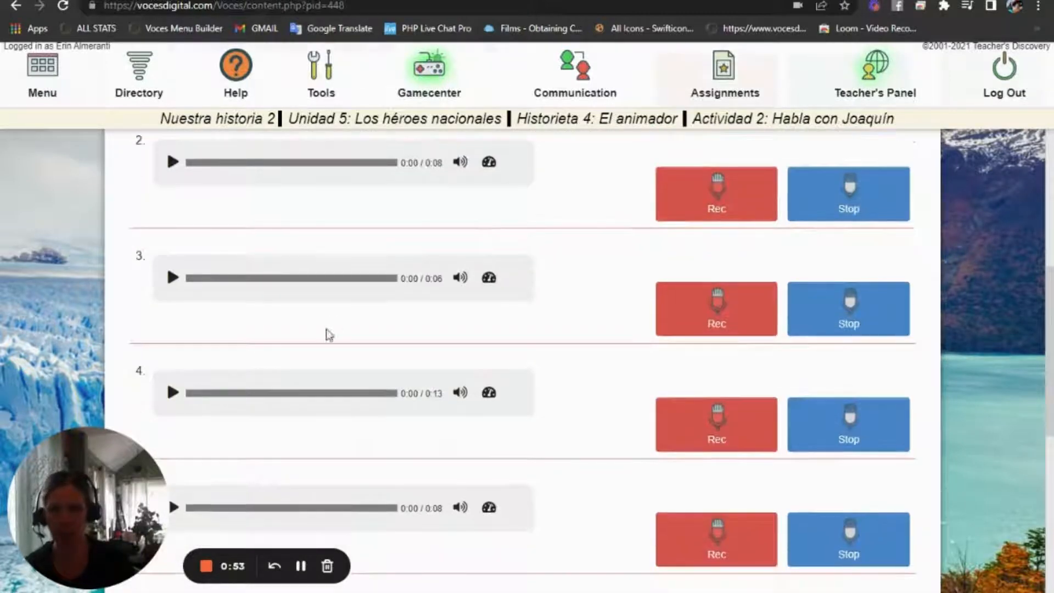
scroll("up", 3)
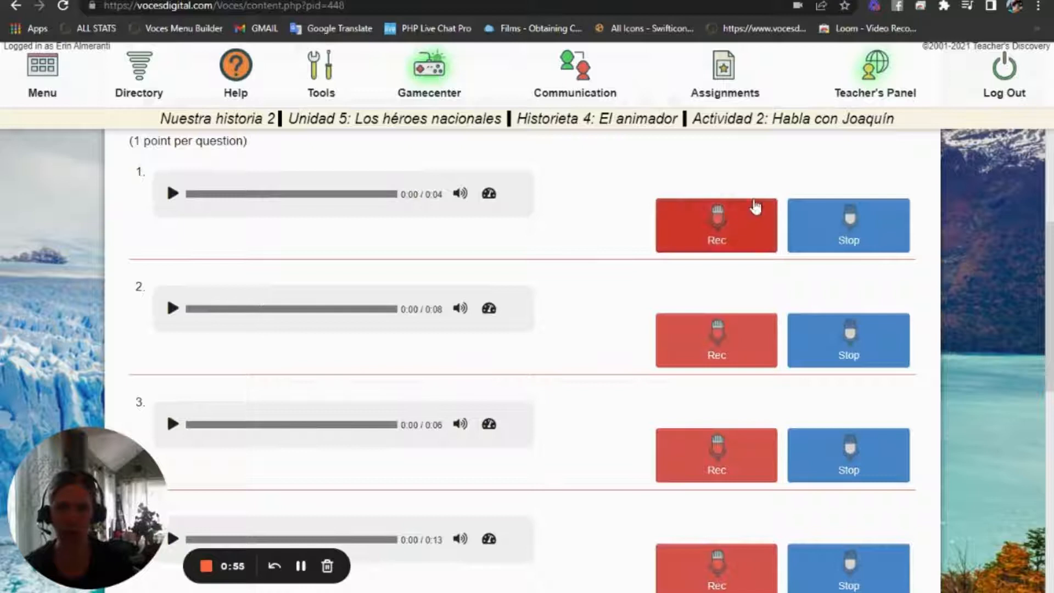
scroll("up", 3)
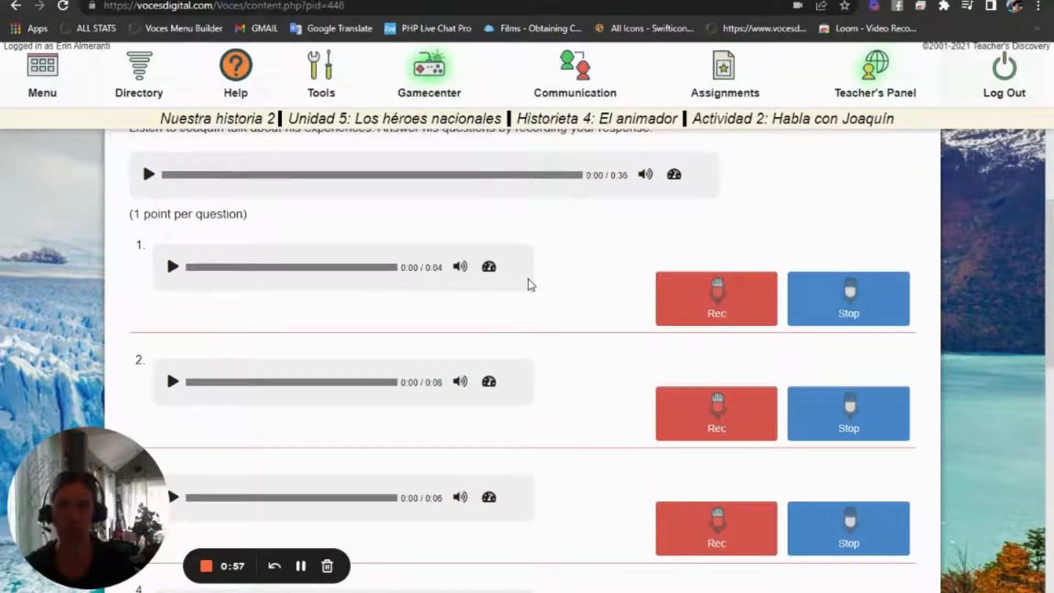
left_click(724, 75)
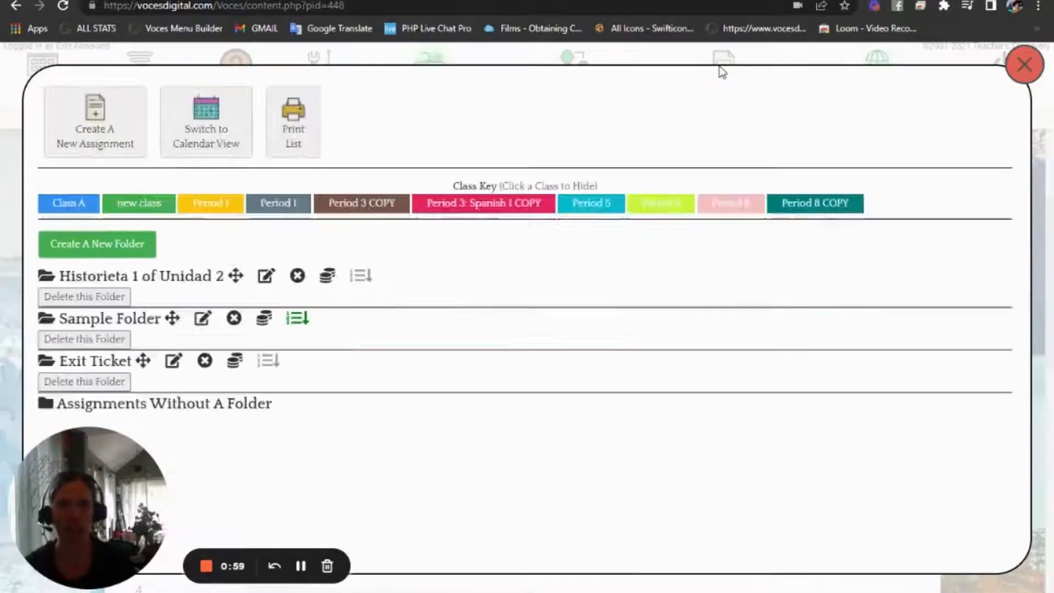
left_click(95, 122)
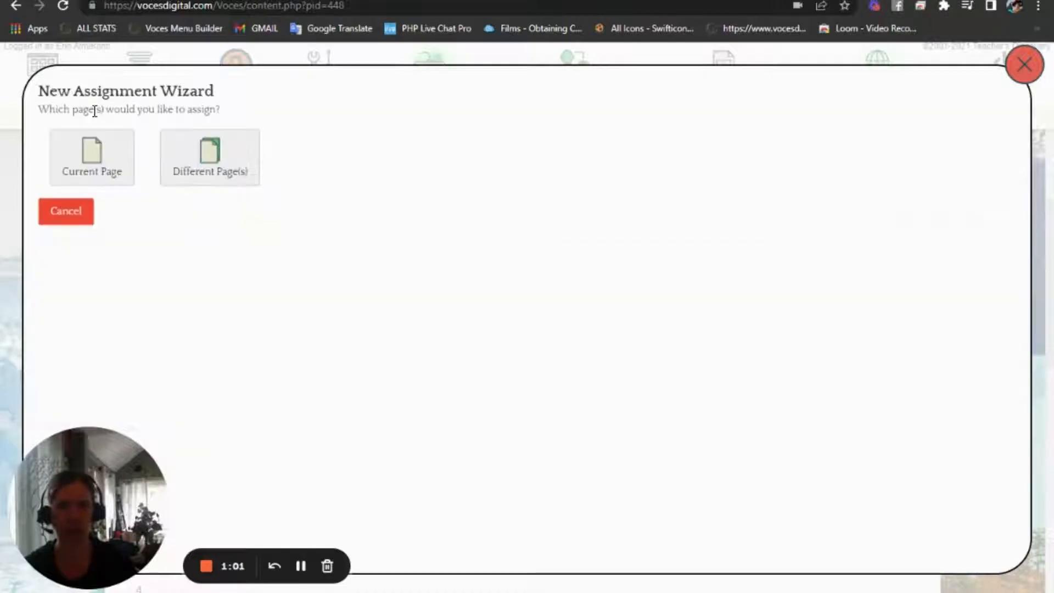
Assign the current Habla con Joaquín page to Periods 5 and 6 with no folder
left_click(92, 156)
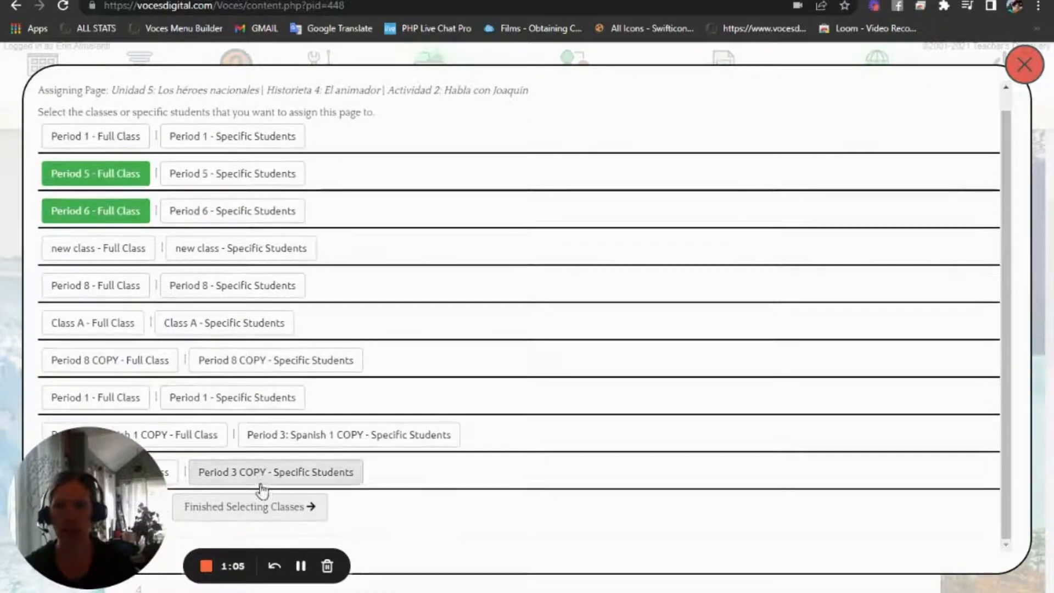
left_click(250, 506)
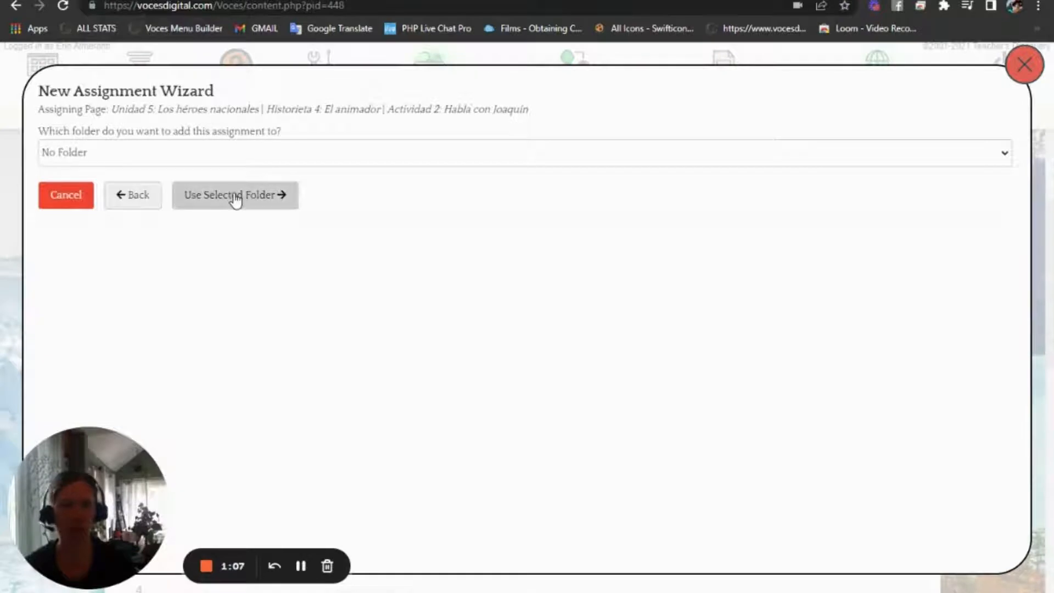
left_click(234, 195)
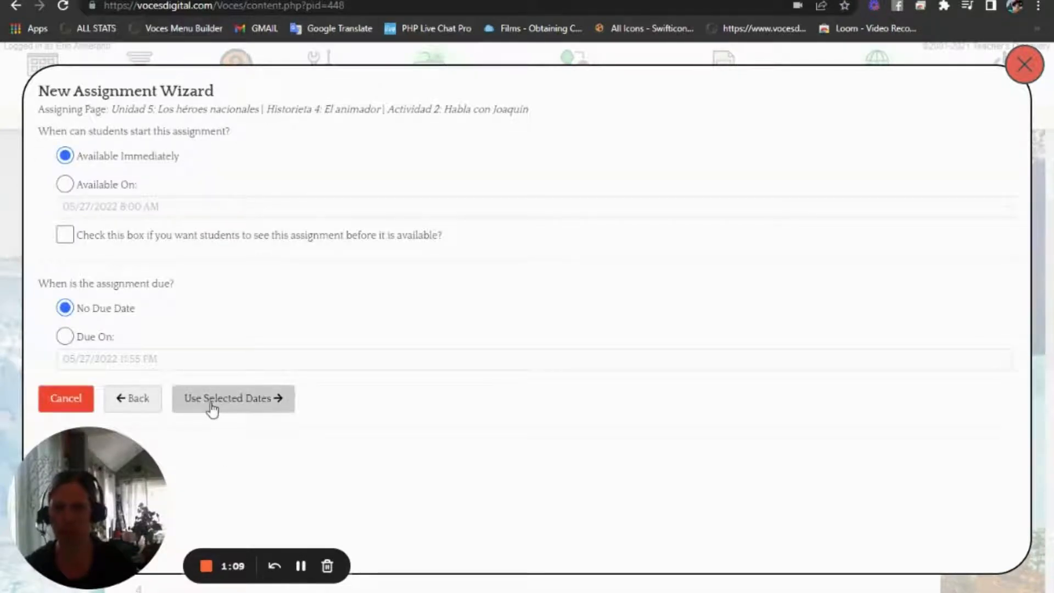
Accept immediate availability with no due date and enable Apply Recording Limit (Single Record)
left_click(232, 398)
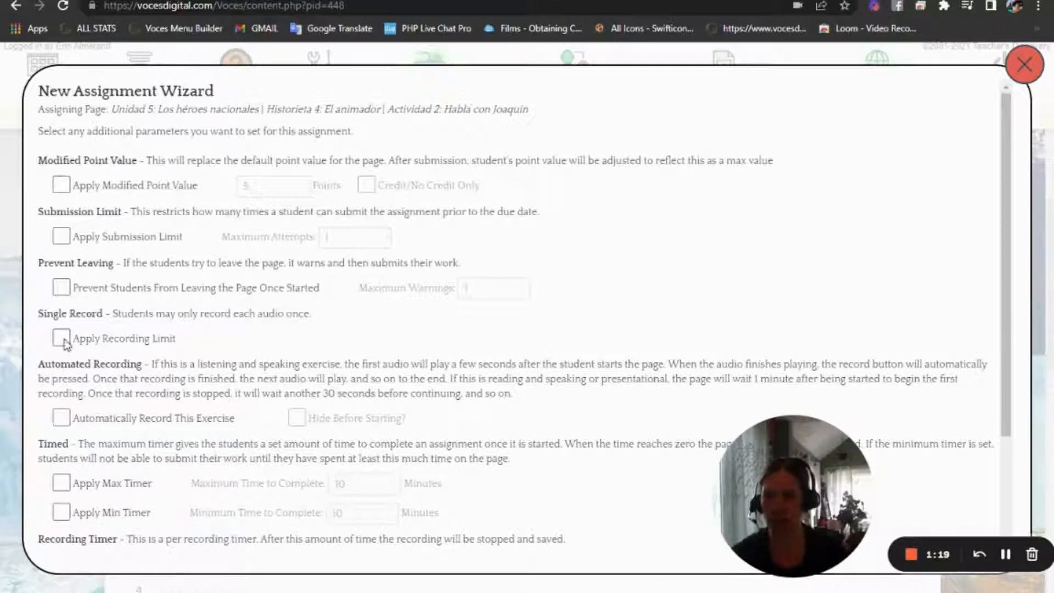
left_click(60, 338)
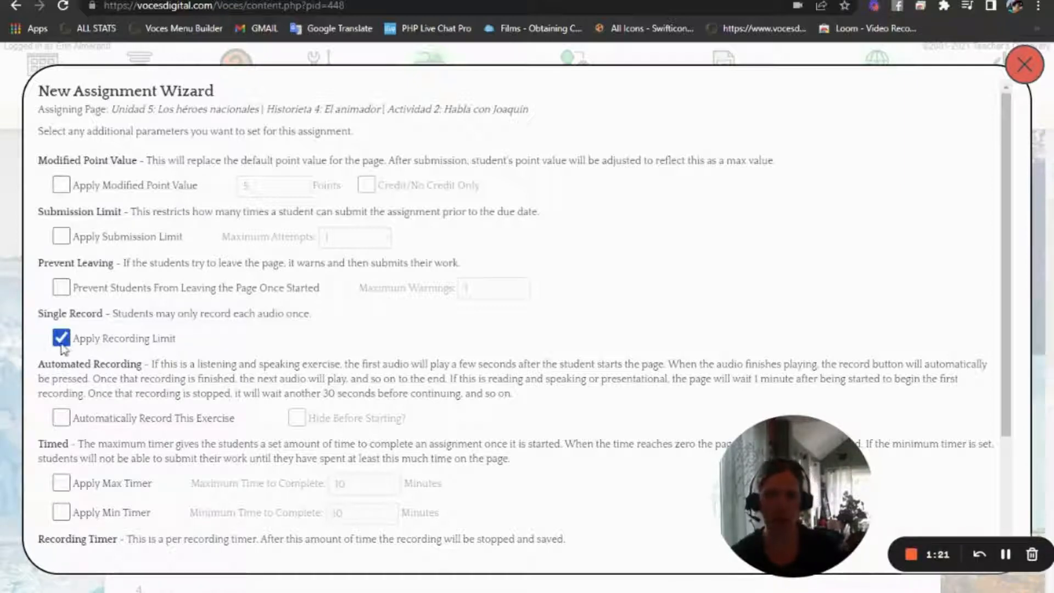
mouse_move(167, 356)
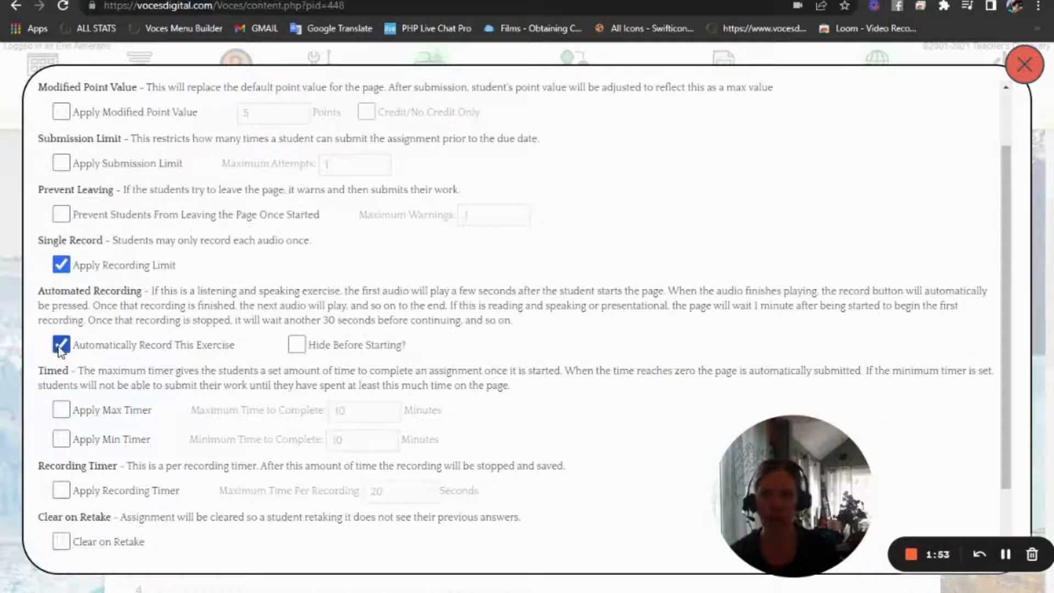
mouse_move(138, 338)
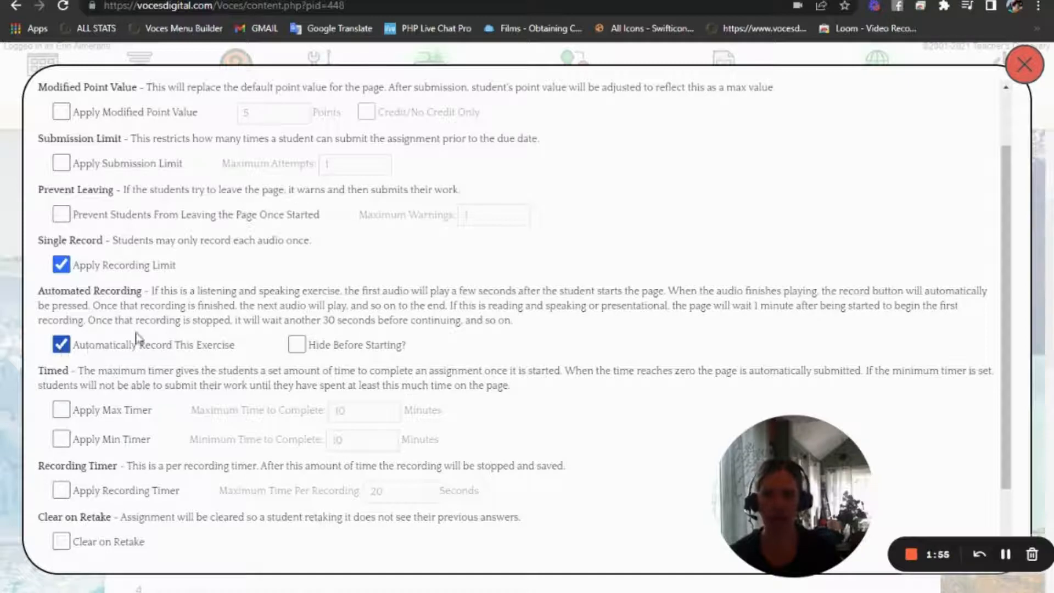
mouse_move(122, 333)
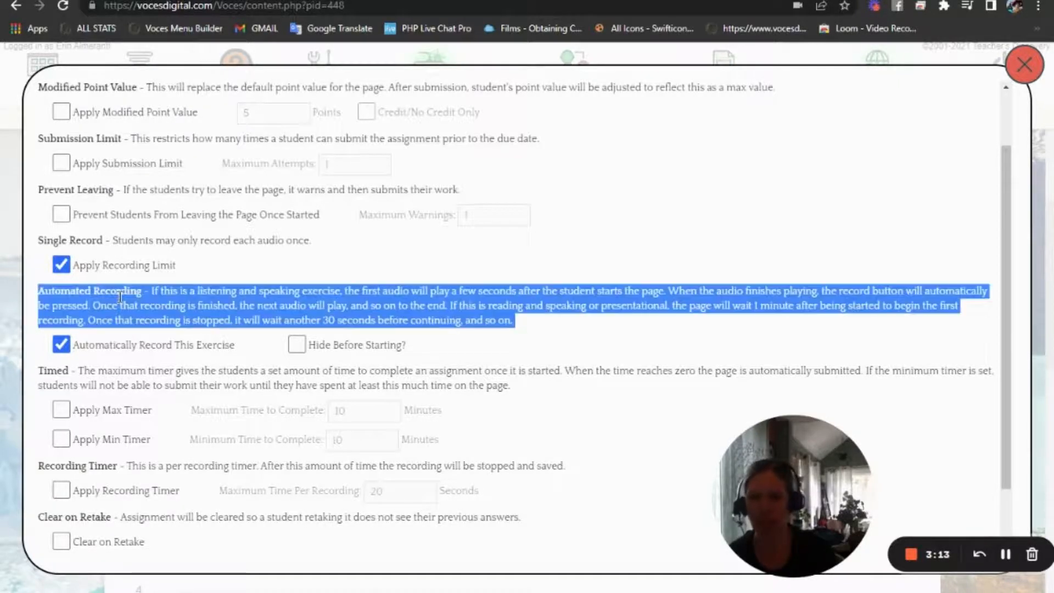
Enable Apply Recording Timer, keeping the 20-second maximum per recording
scroll("down", 3)
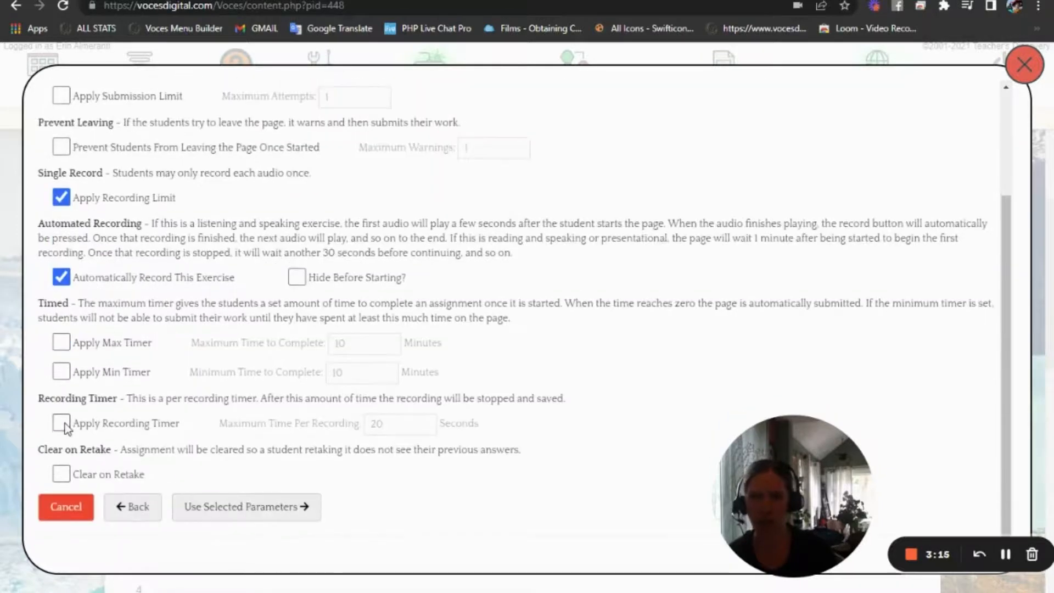
left_click(60, 423)
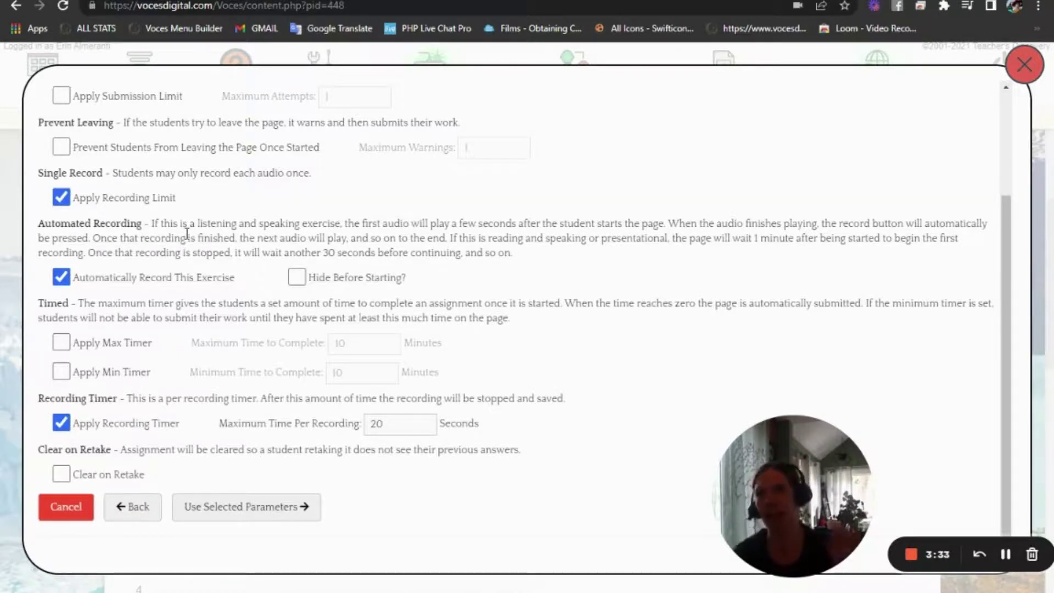
mouse_move(147, 346)
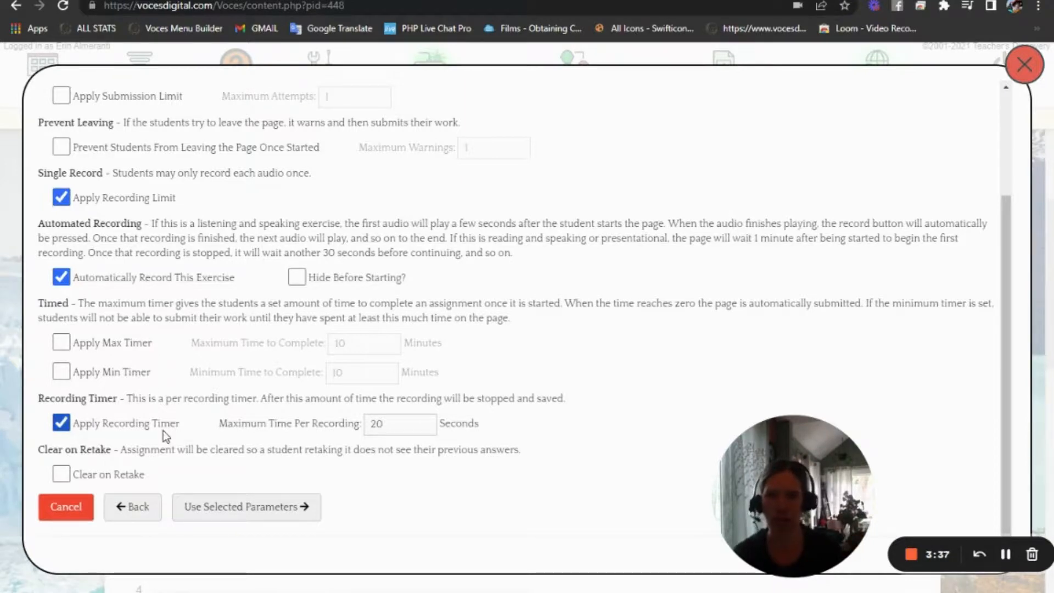
mouse_move(796, 240)
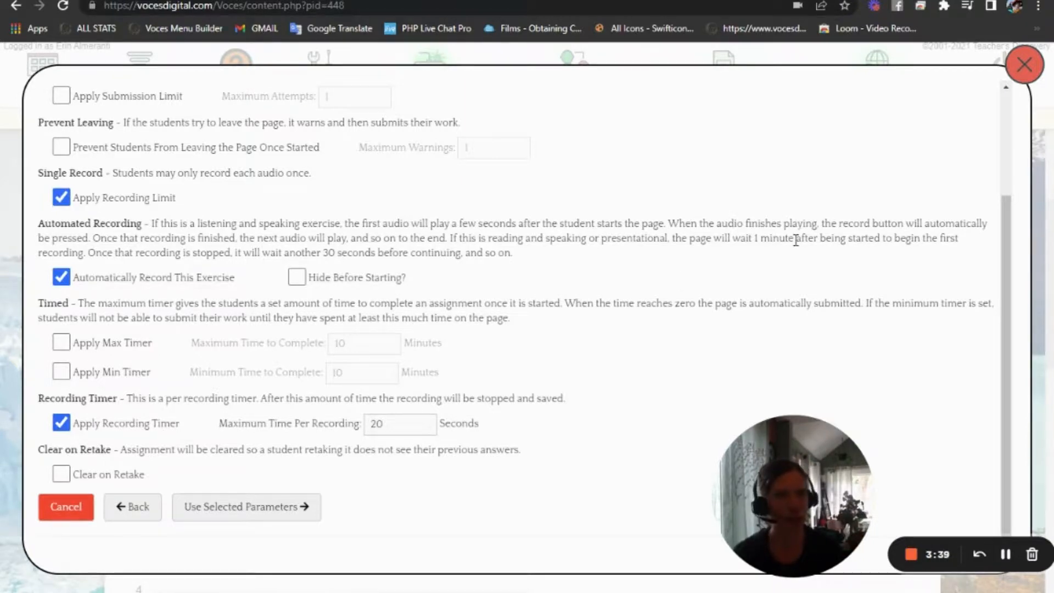